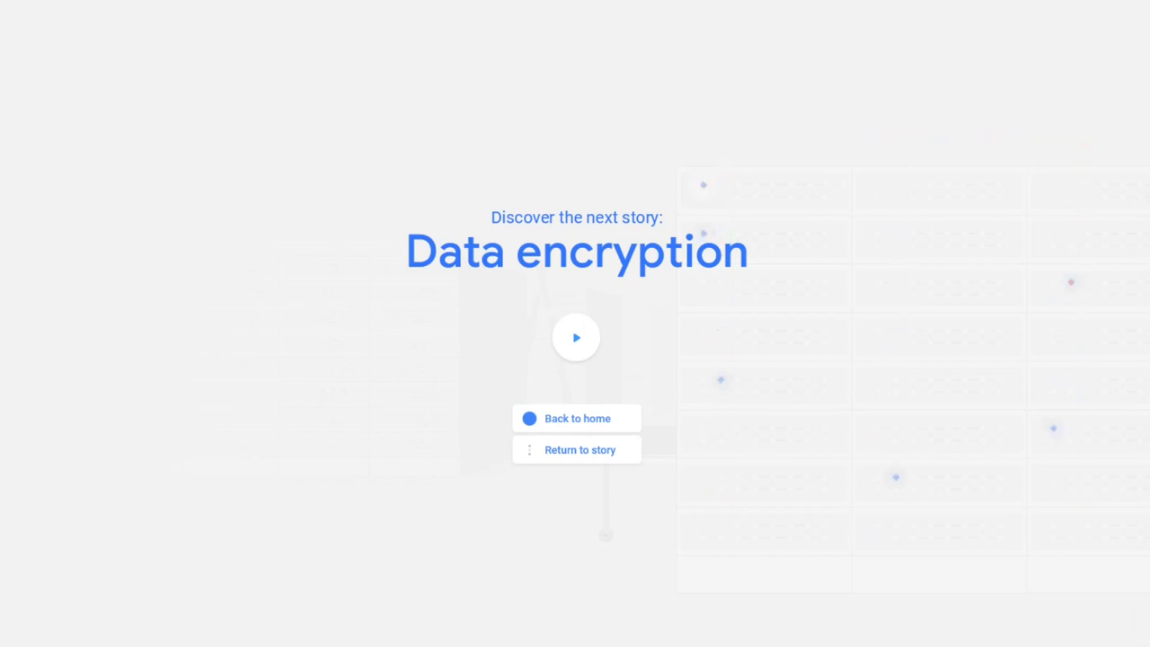
Step: Return from the 'Discover the next story' screen to the home page of workload stories
{"action": "left_click", "coordinate": [577, 417]}
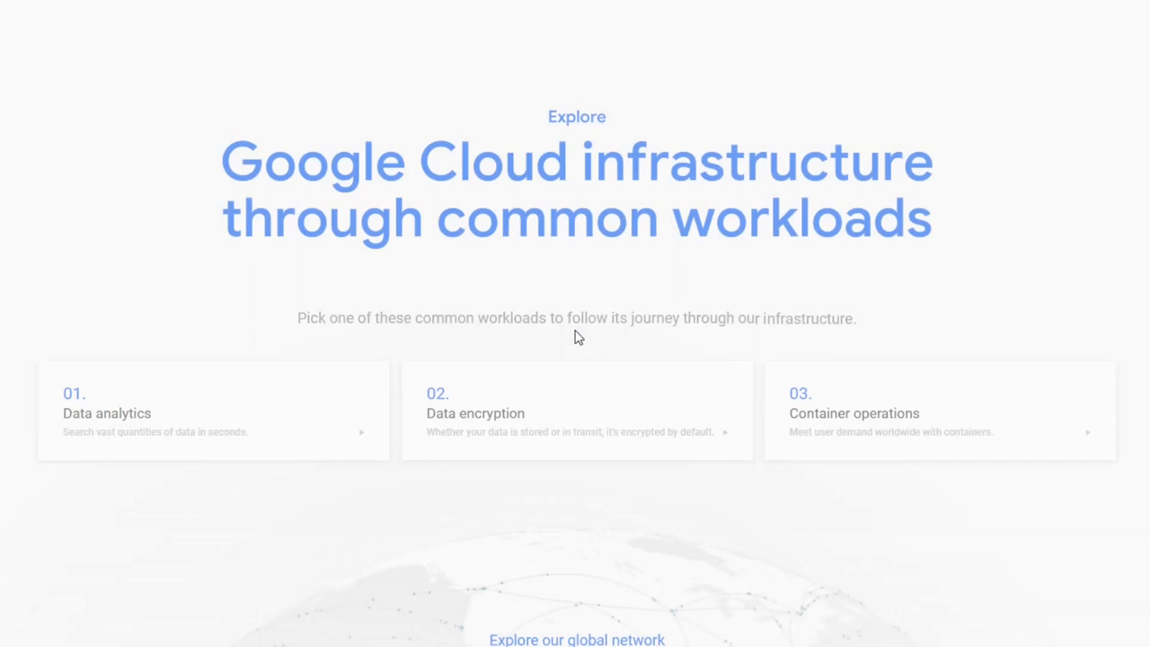
Step: Start the '02. Data encryption' story from its home-page card
{"action": "left_click", "coordinate": [575, 410]}
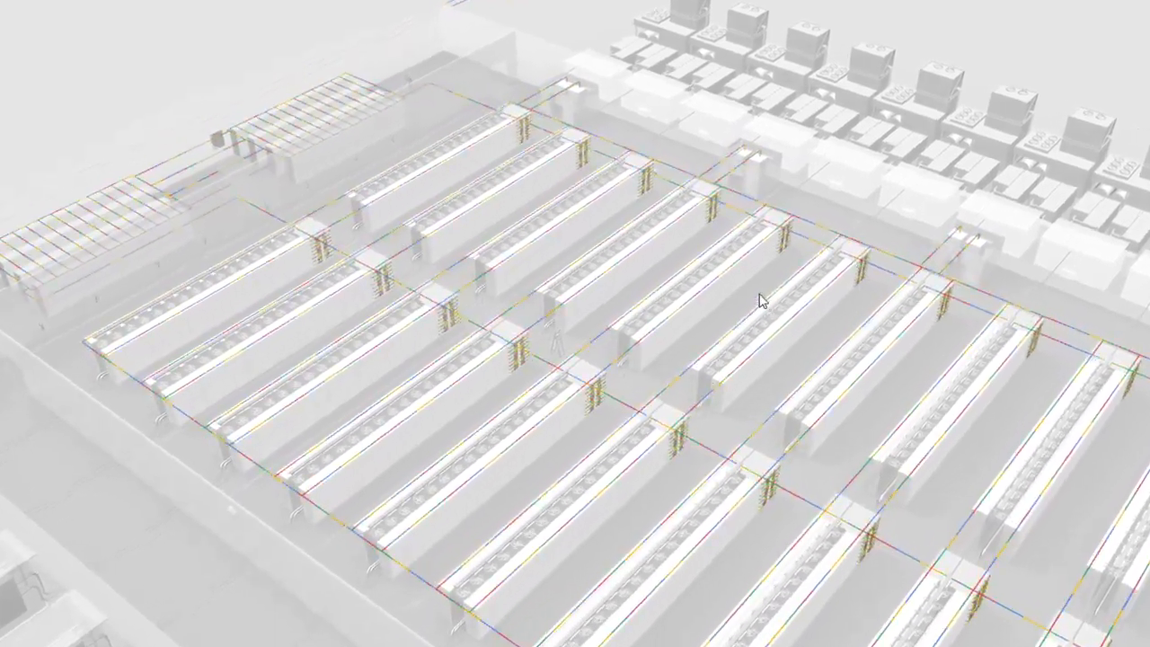
Step: Scroll the story forward past the sub-file chunks step toward the key management service step
{"action": "scroll", "scroll_direction": "down", "scroll_amount": 3}
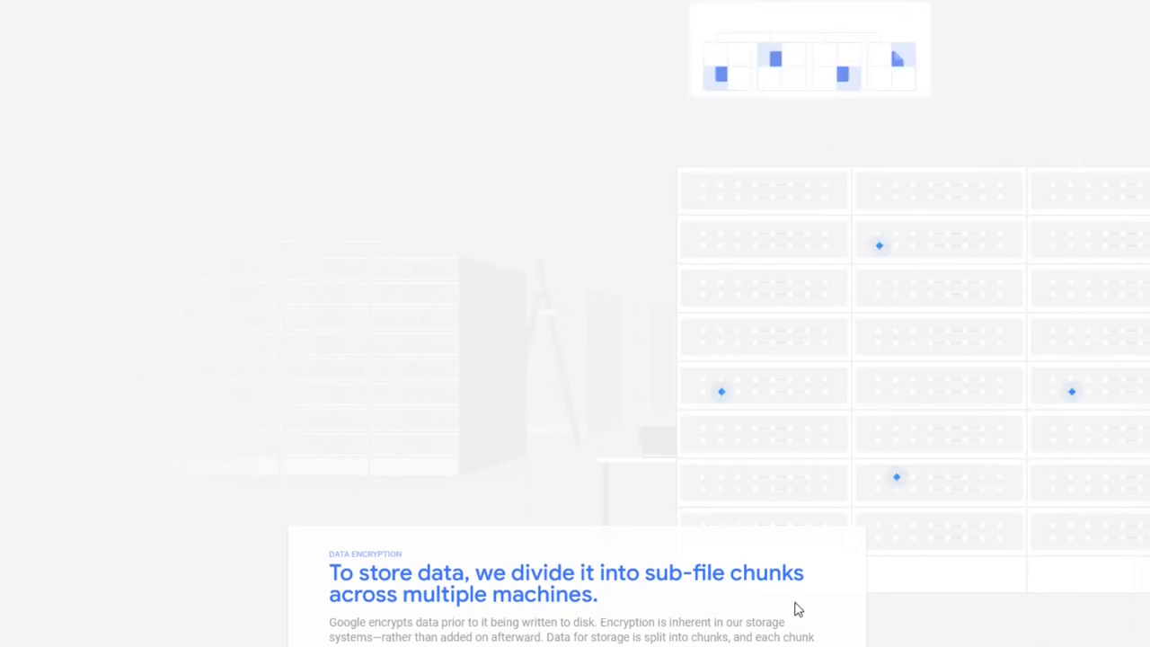
{"action": "mouse_move", "coordinate": [798, 611]}
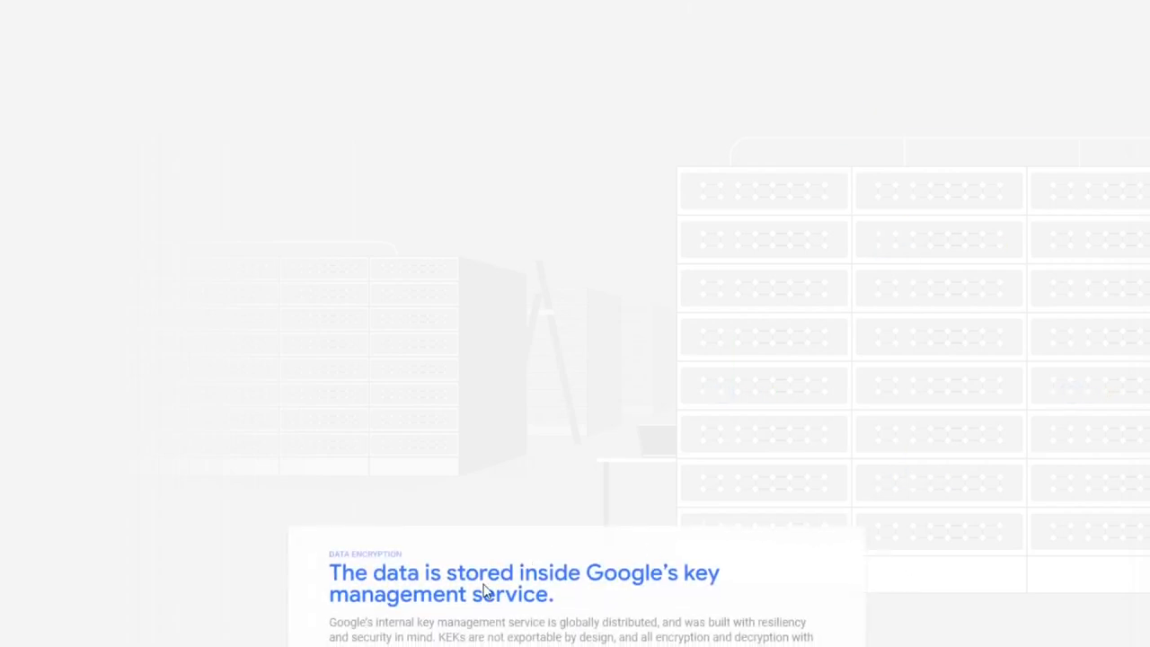
{"action": "mouse_move", "coordinate": [377, 607]}
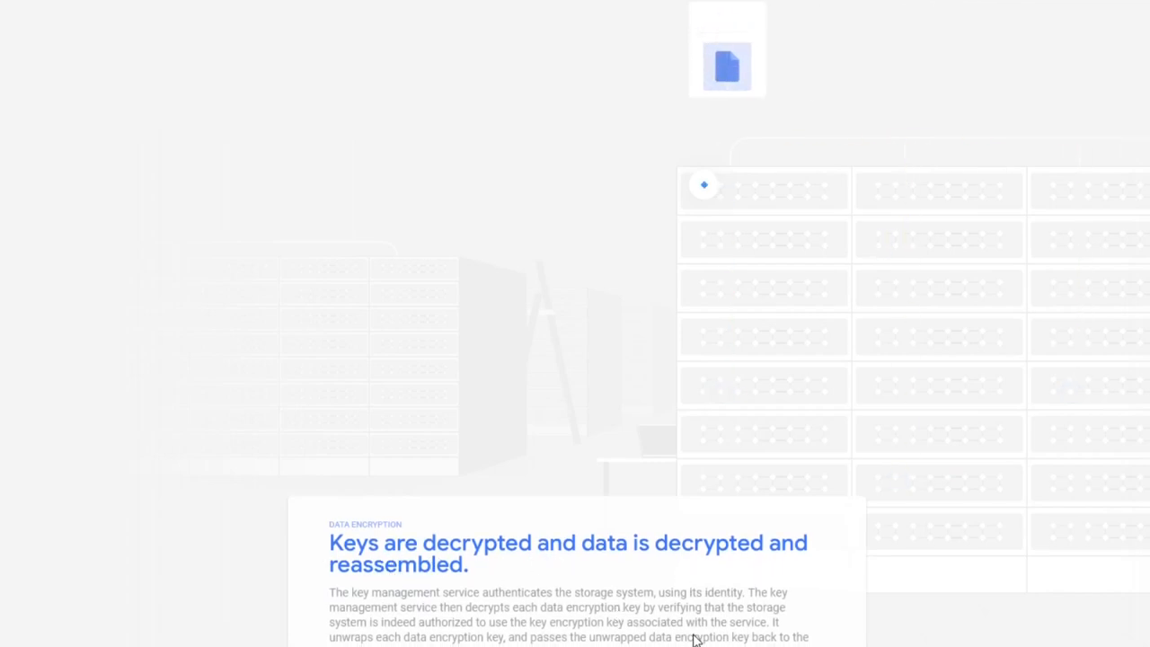
{"action": "mouse_move", "coordinate": [970, 451]}
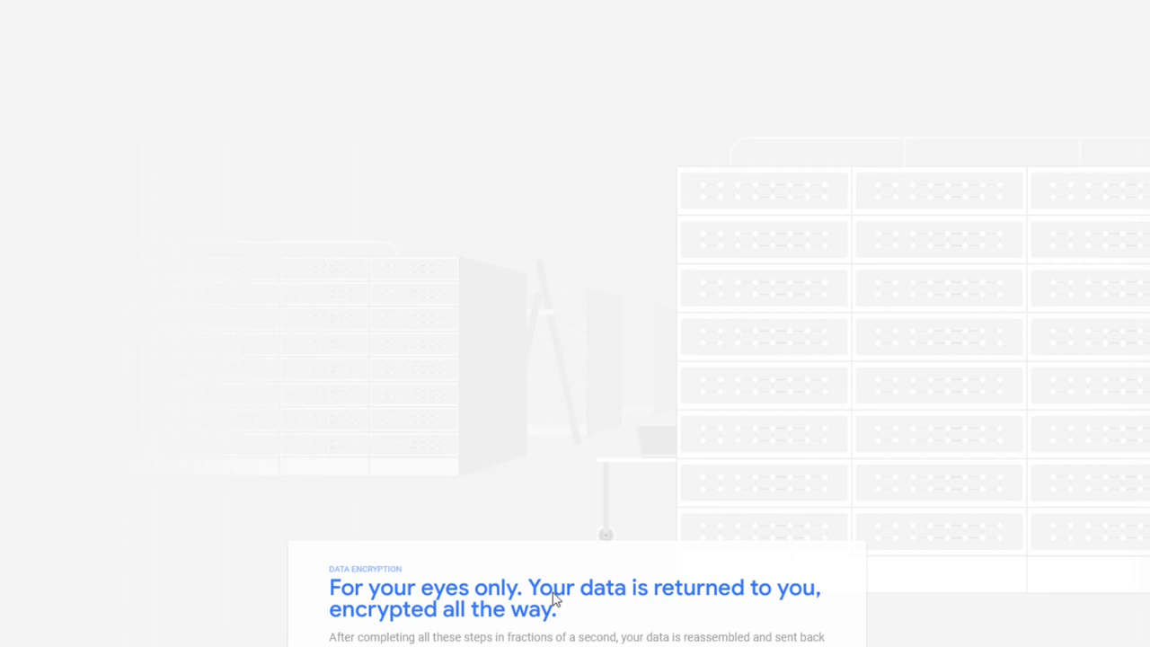
{"action": "mouse_move", "coordinate": [554, 597]}
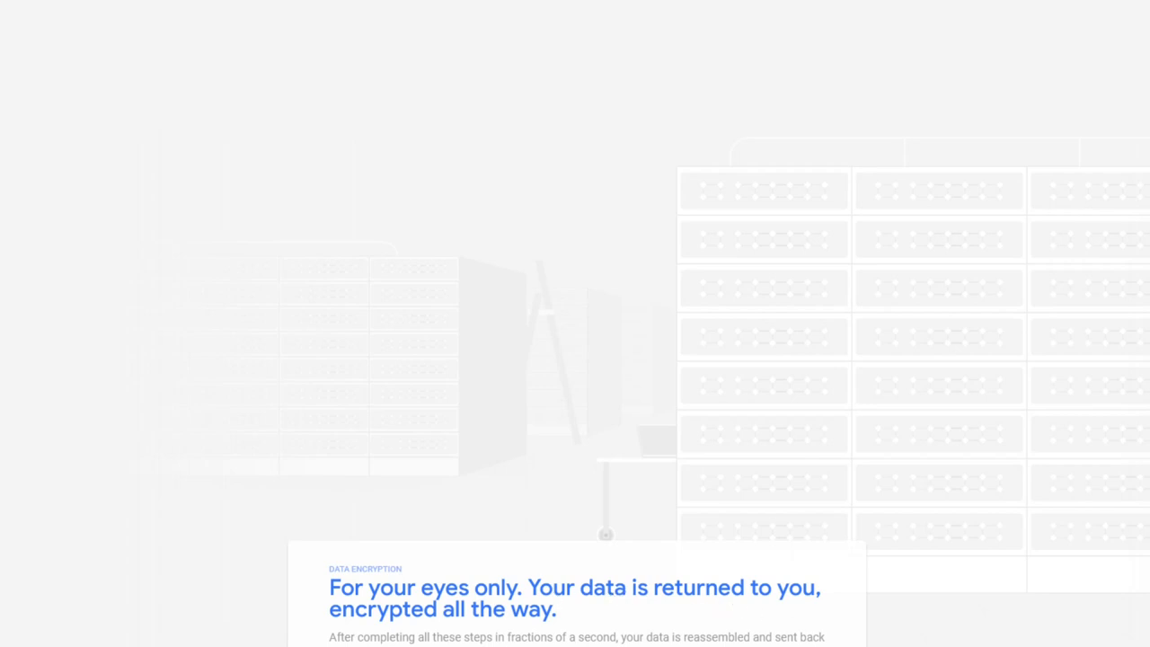